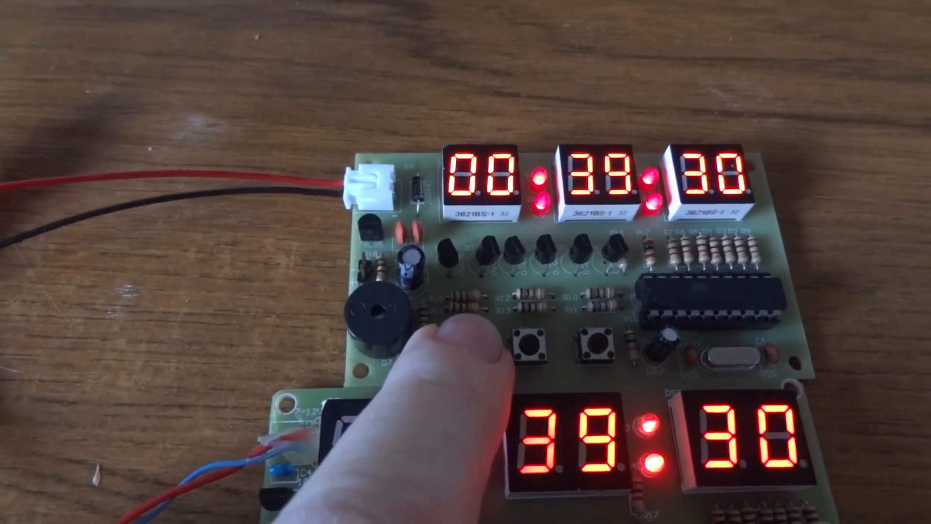
pyautogui.click(532, 347)
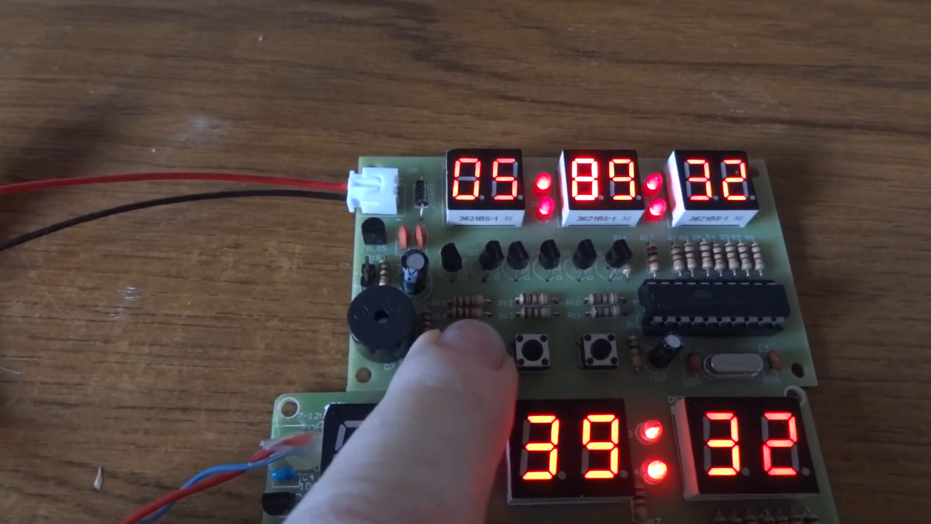